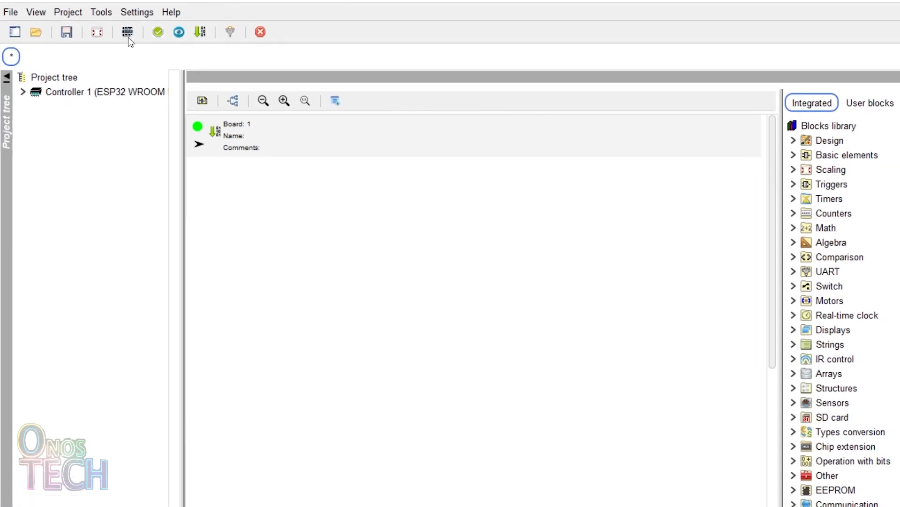
Set up the OneWire bus scan for ESP32 WROOM DEVKIT V1 on pin 23 and upload the sketch.
click(102, 13)
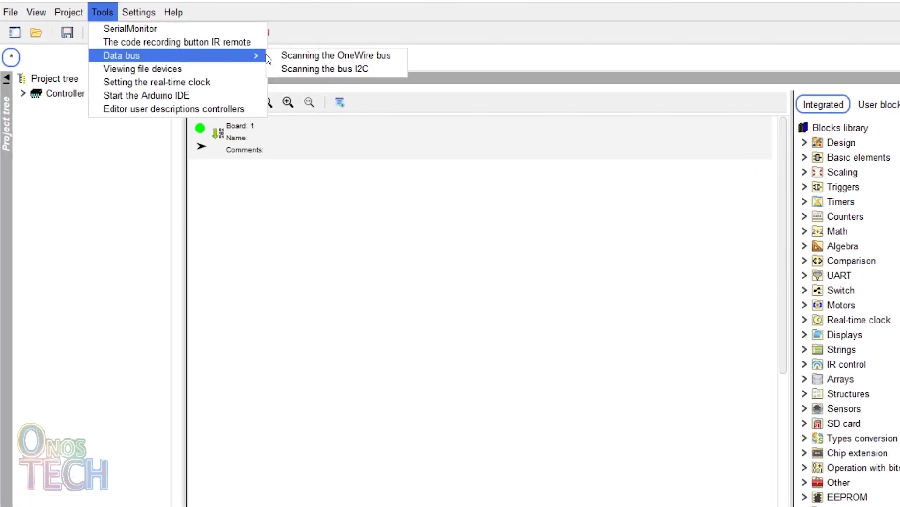
click(336, 56)
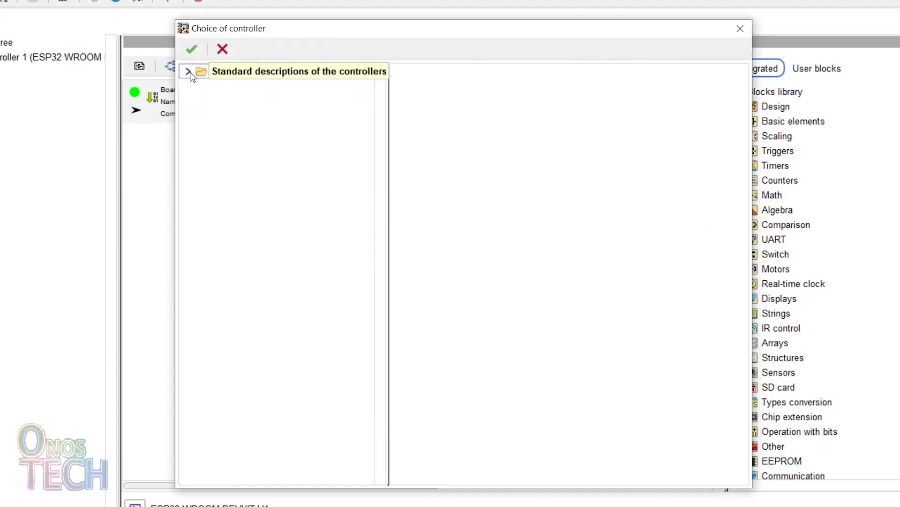
click(187, 71)
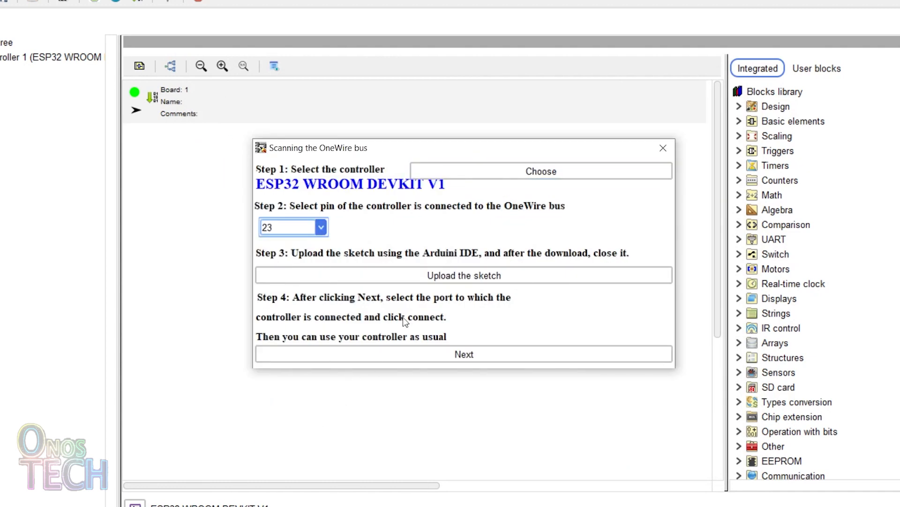
click(464, 275)
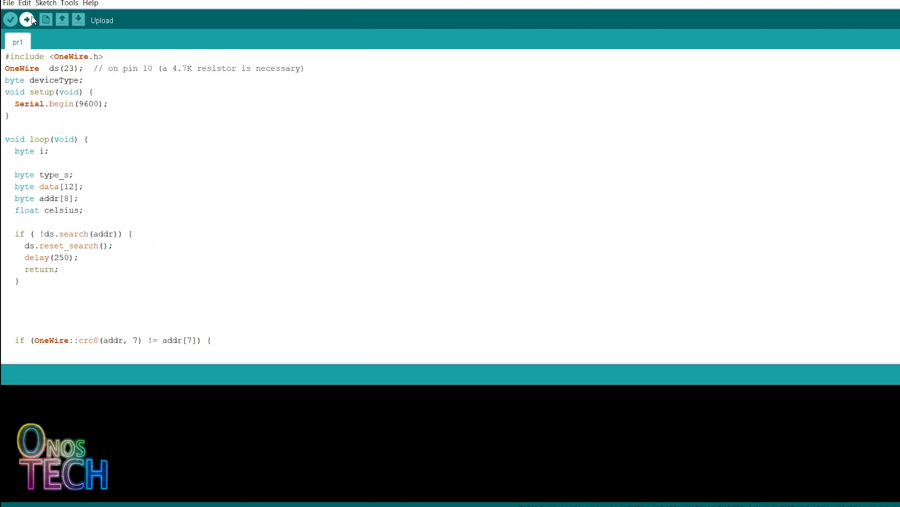
click(26, 20)
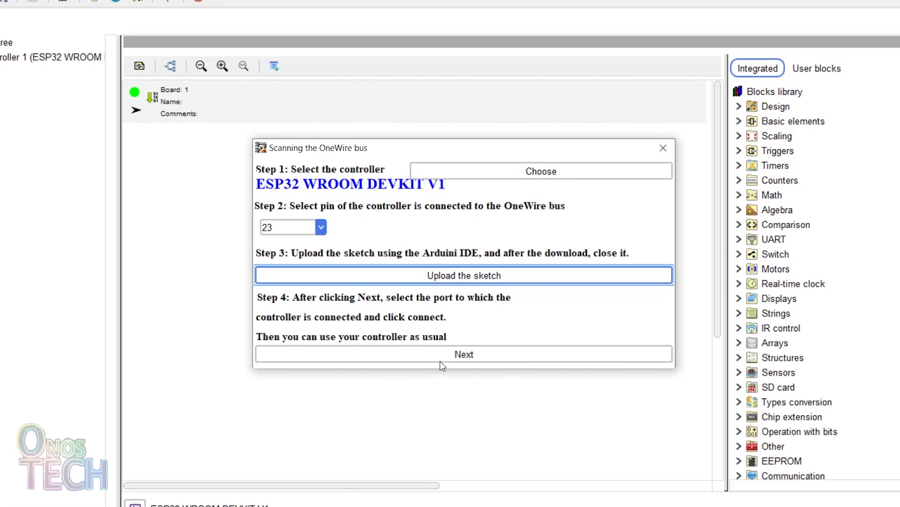
Read the bus on COM4, find the DS18B20 reading 33.50, and save its address.
click(463, 354)
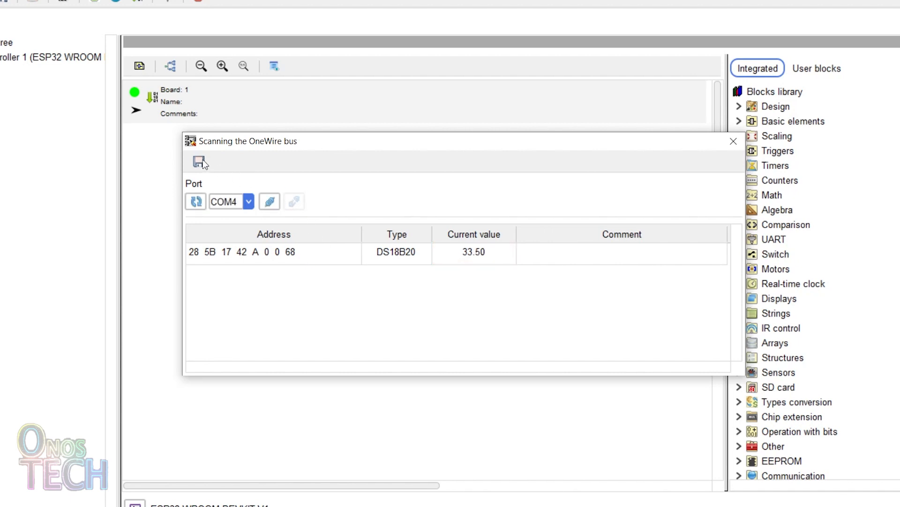
click(199, 161)
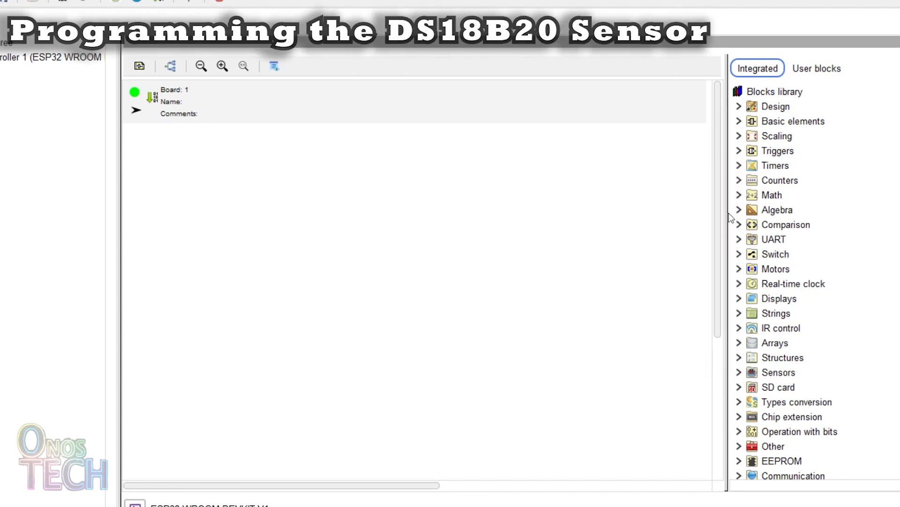
Place a DS18x2x temperature sensor block and give it a new OneWire bus on D23.
click(778, 372)
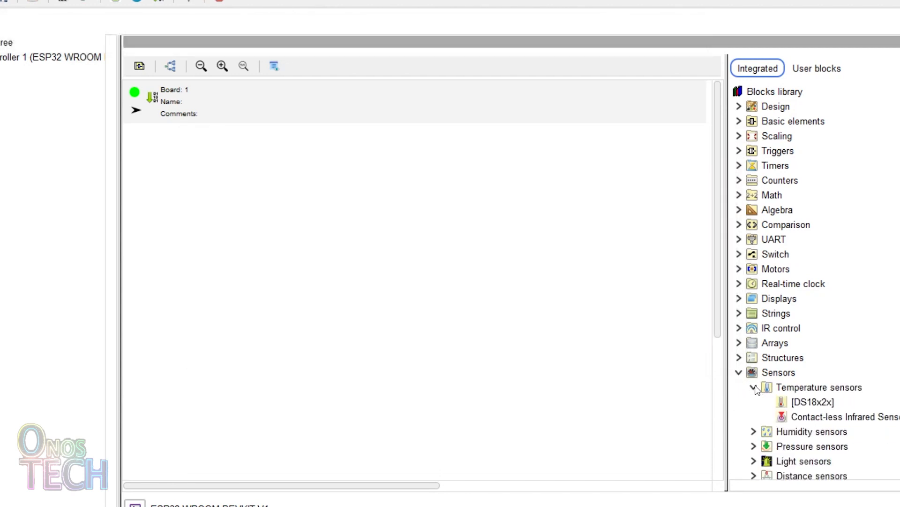
drag(814, 401, 302, 277)
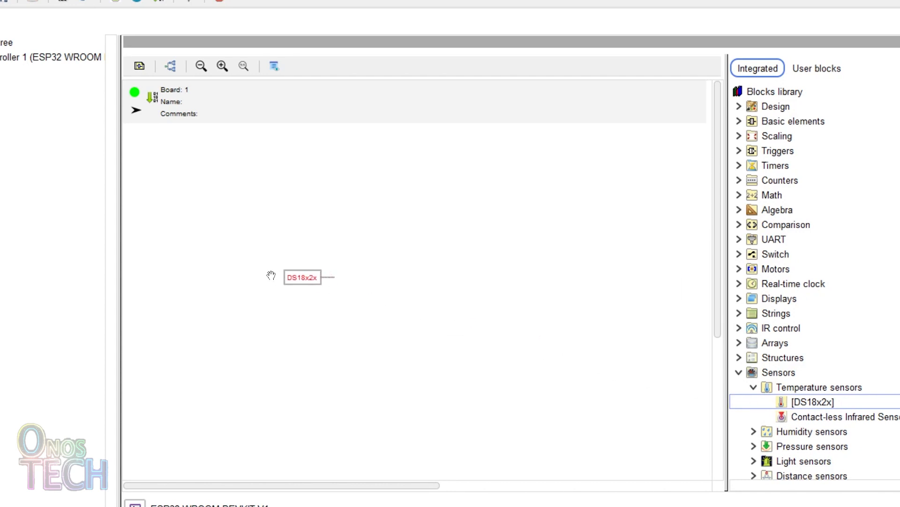
double_click(302, 276)
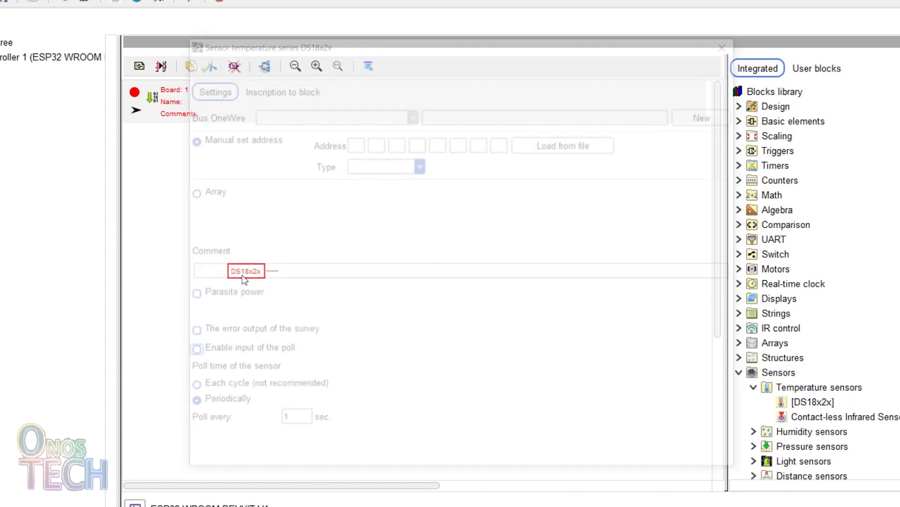
click(711, 115)
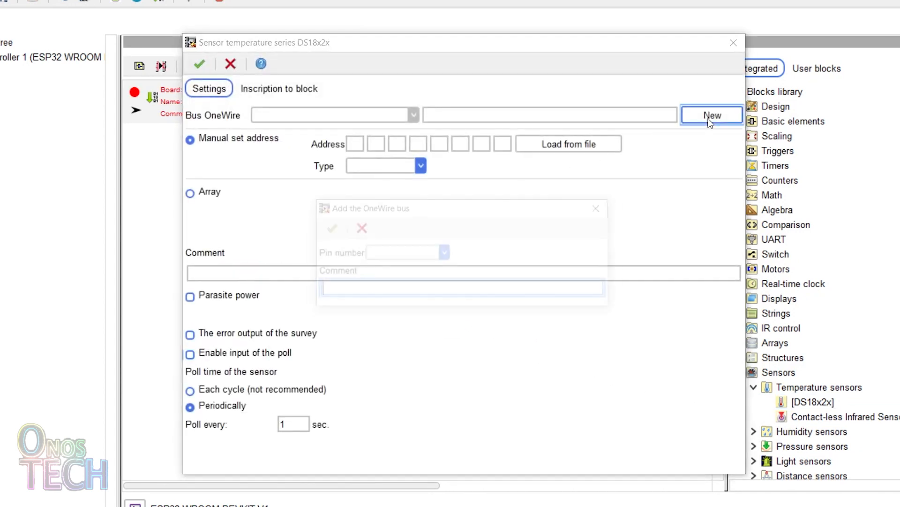
click(445, 253)
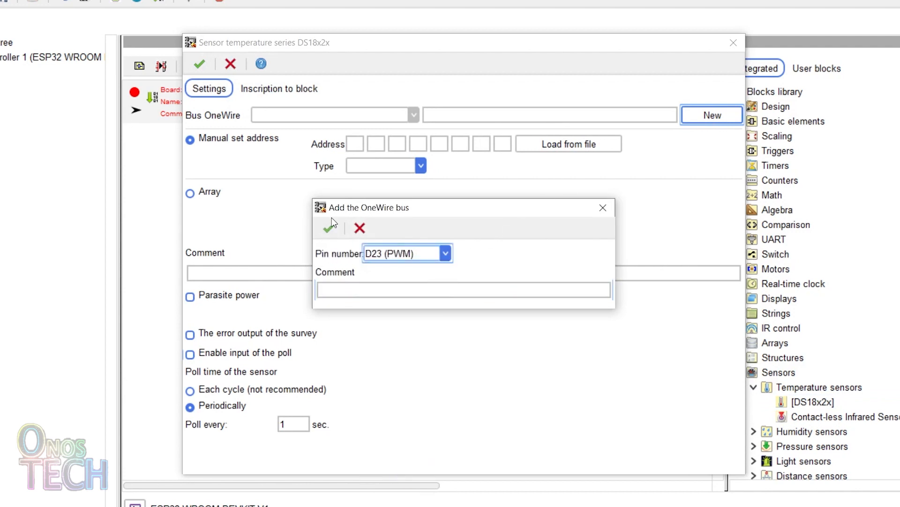
click(329, 225)
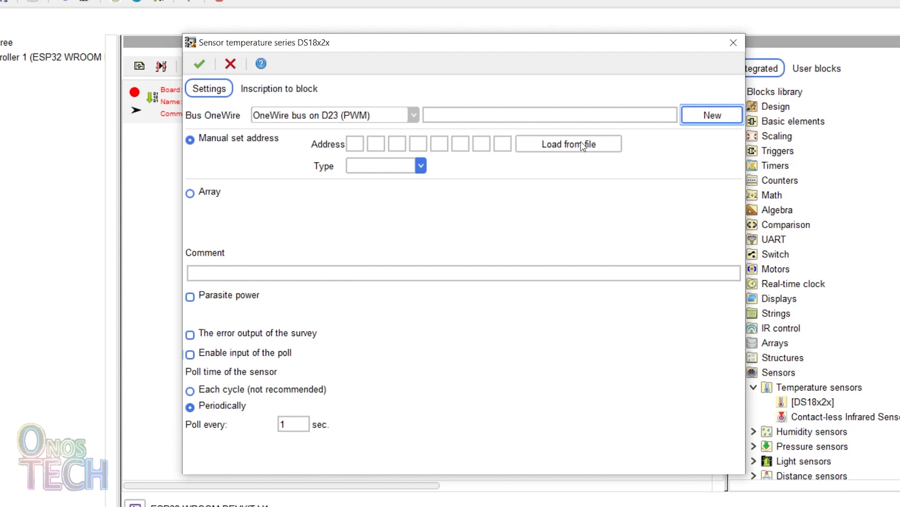
Load the scanned sensor address from the saved DS18B20 Address file and apply.
click(568, 143)
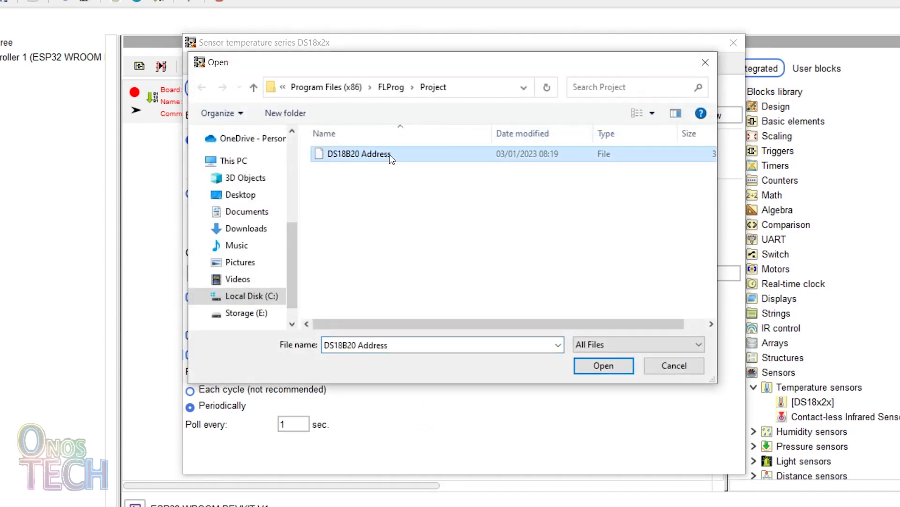
click(603, 366)
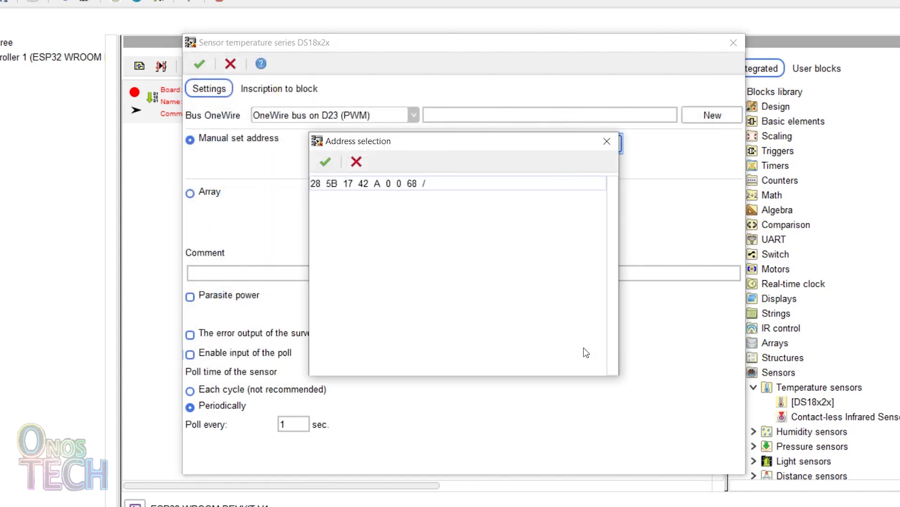
click(368, 183)
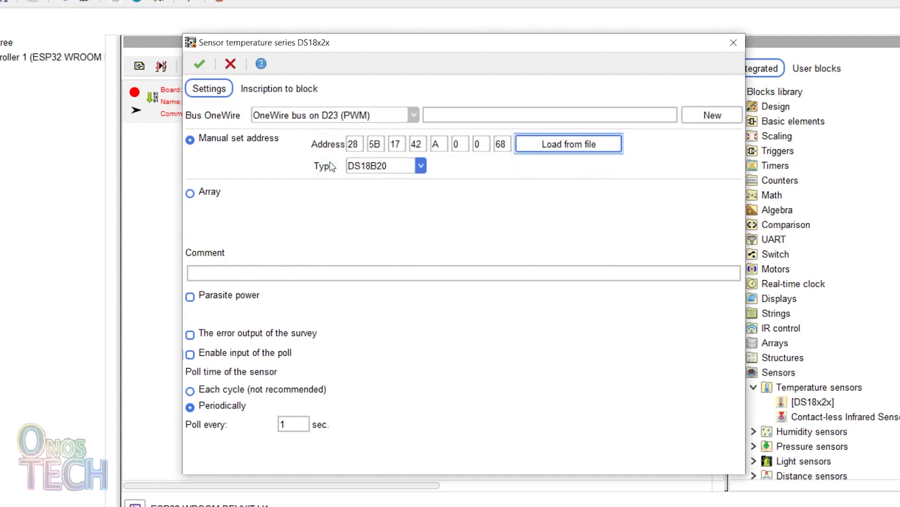
click(199, 63)
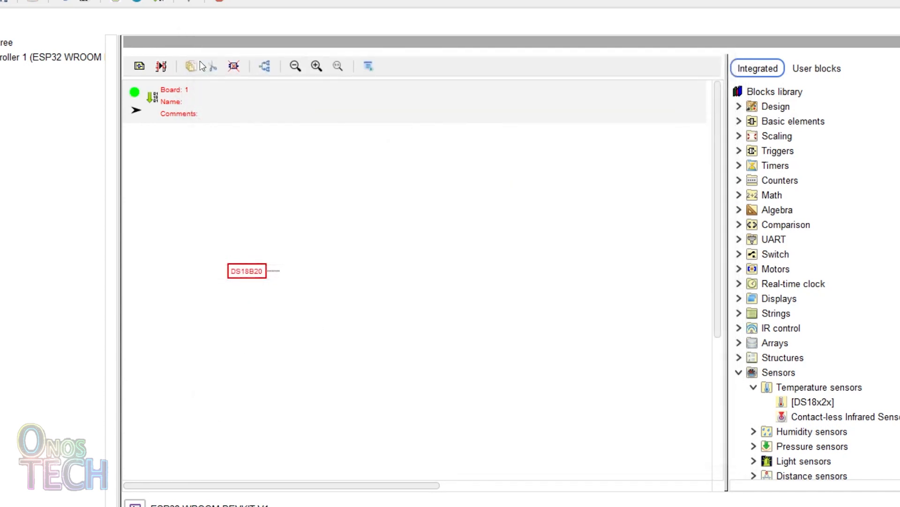
Set the string concatenation block to three inputs.
scroll(down, 3)
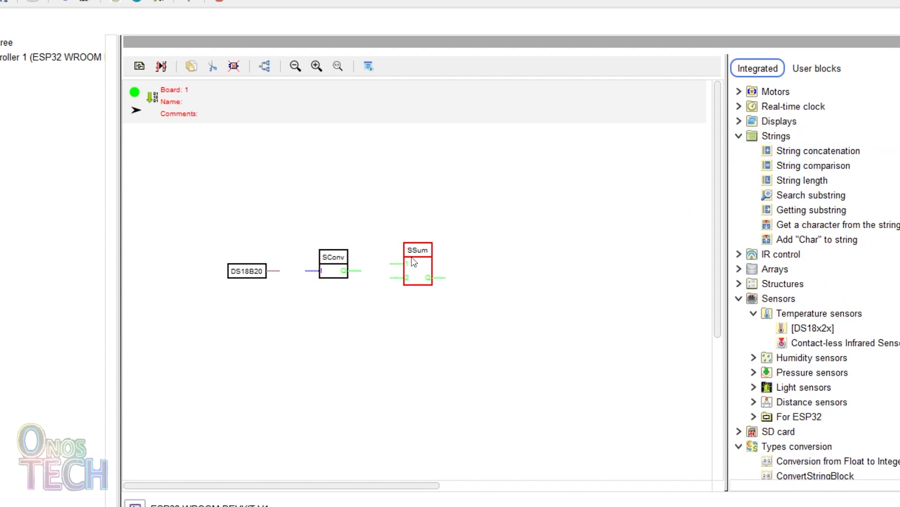
double_click(418, 264)
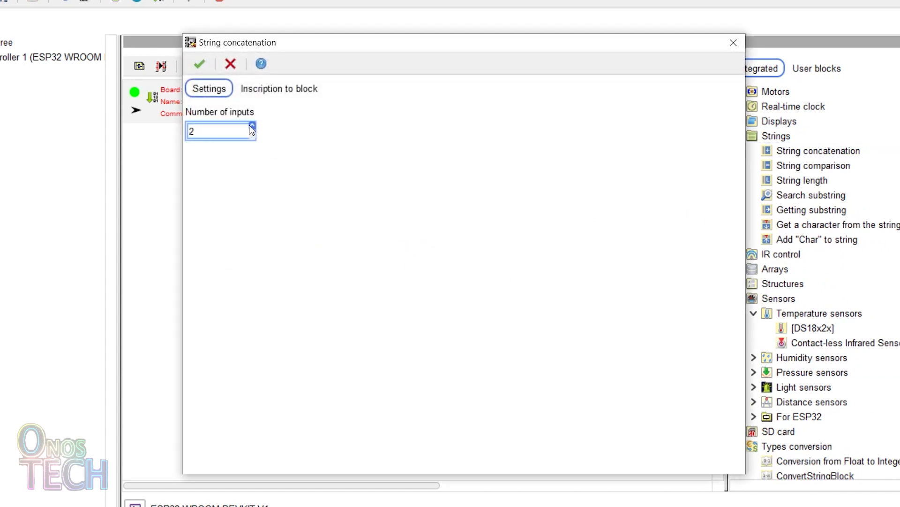
click(252, 127)
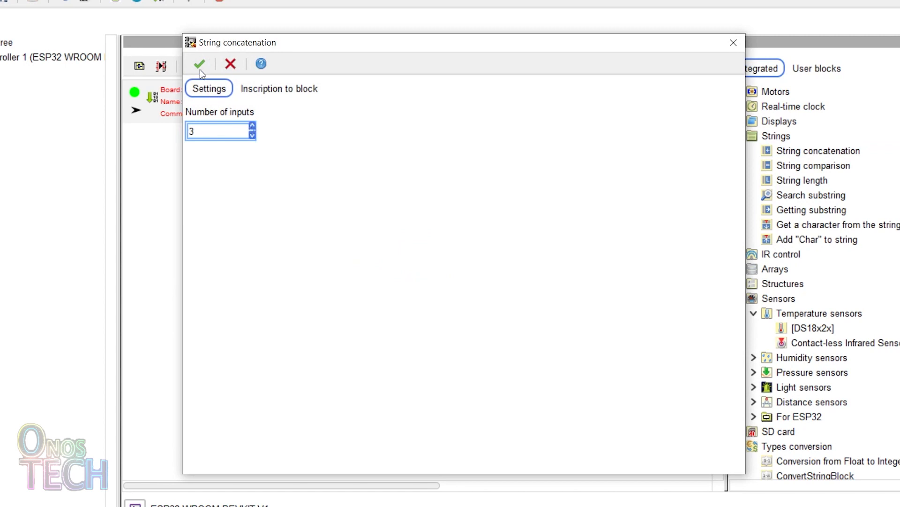
click(199, 64)
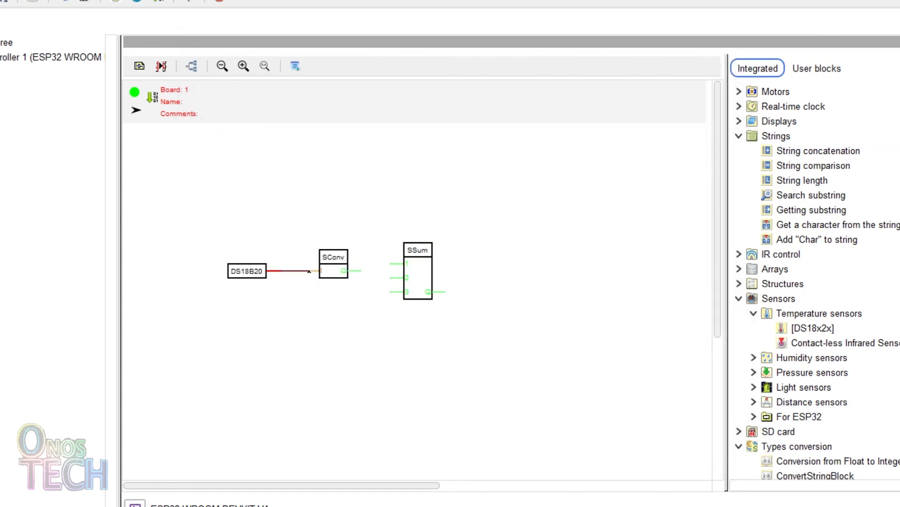
Wire the DS18B20 output into SConv and add a string constant \xDF to the concatenation.
drag(345, 270, 402, 265)
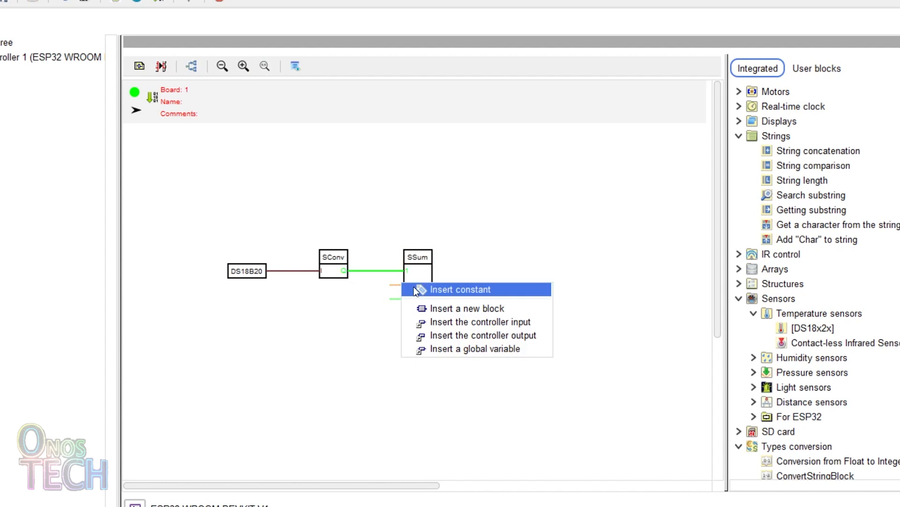
click(460, 289)
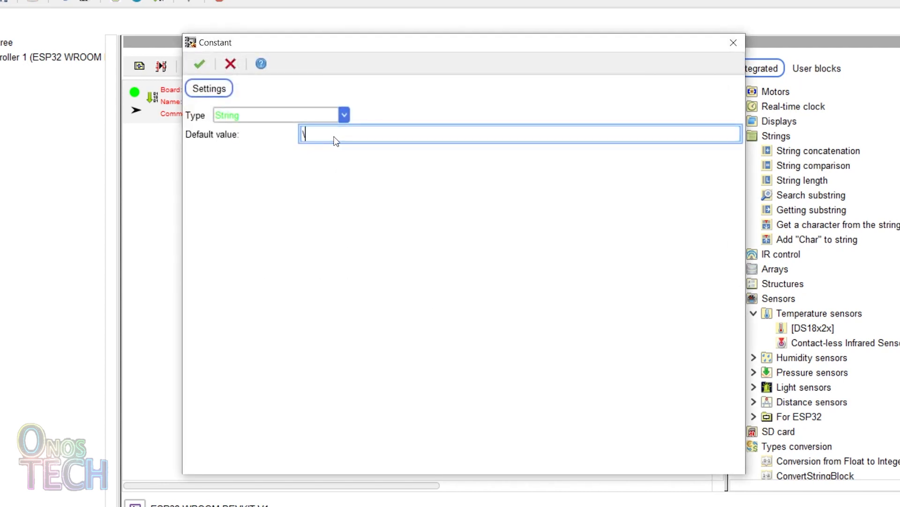
text(xDF)
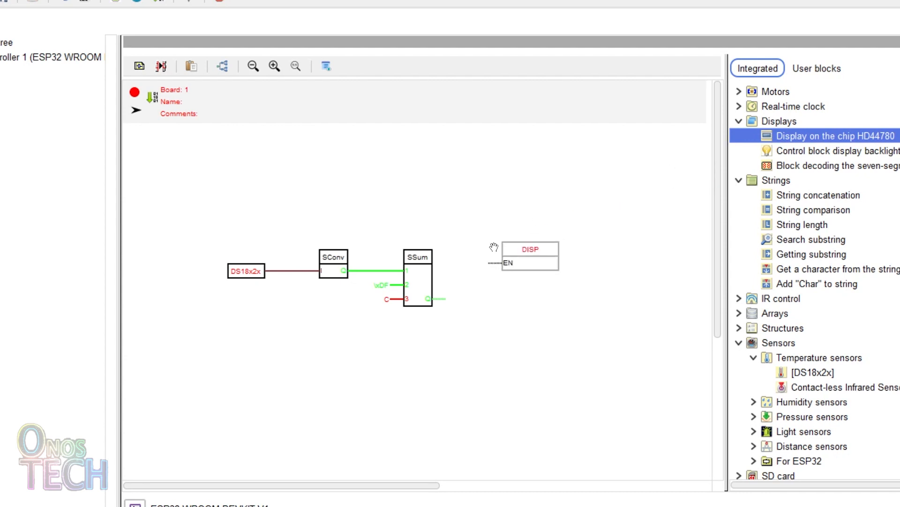
Configure HD44780 displays on I2C address 27: centred TEMPERATURE on row 1, and one fed by input.
right_click(522, 256)
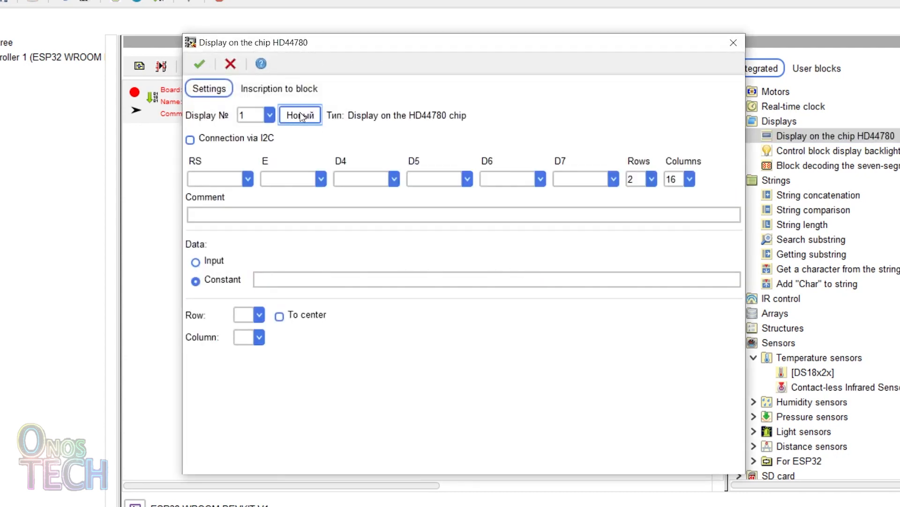
click(190, 139)
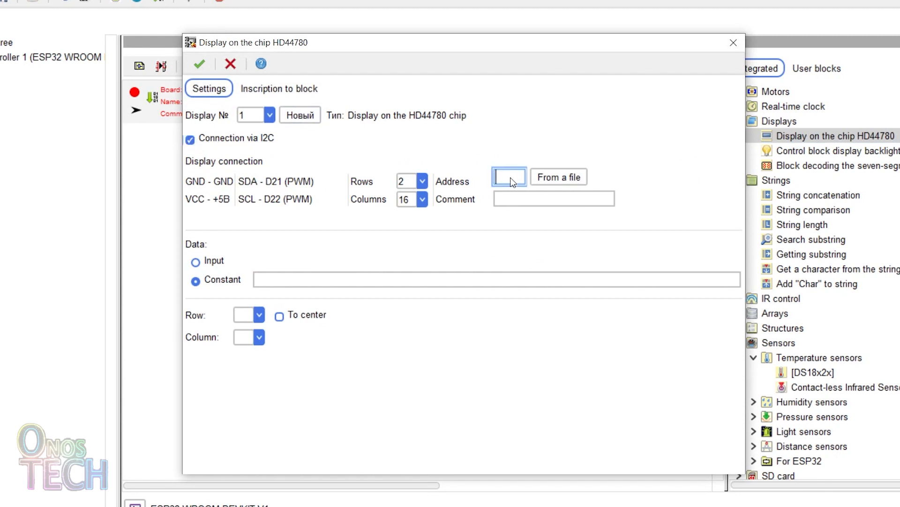
text(27)
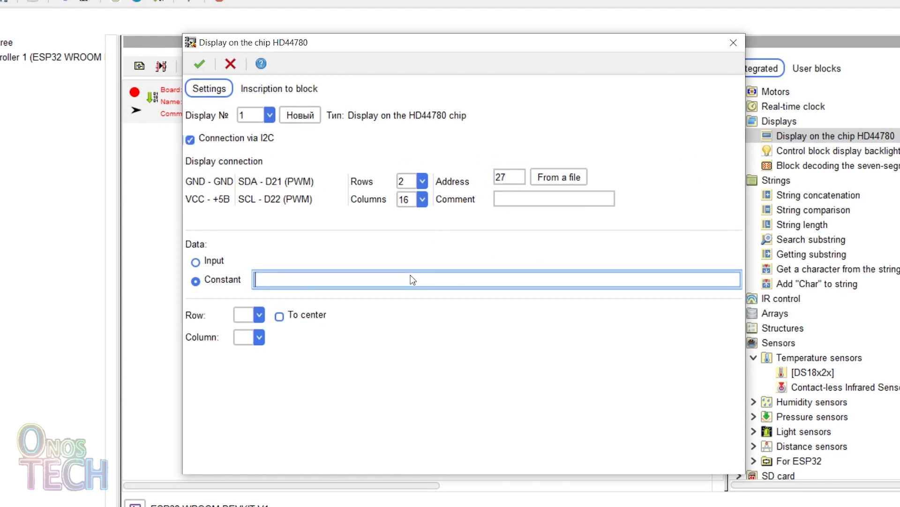
text(TEMPERATURE)
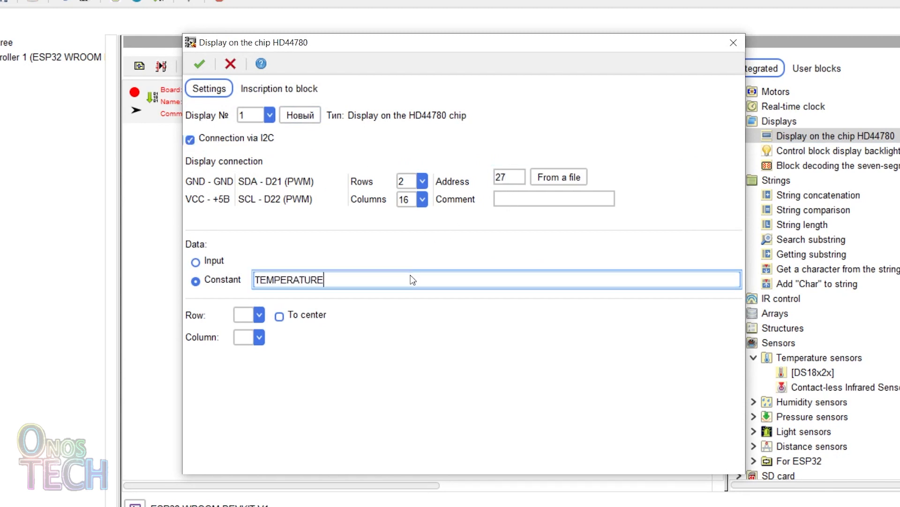
click(244, 314)
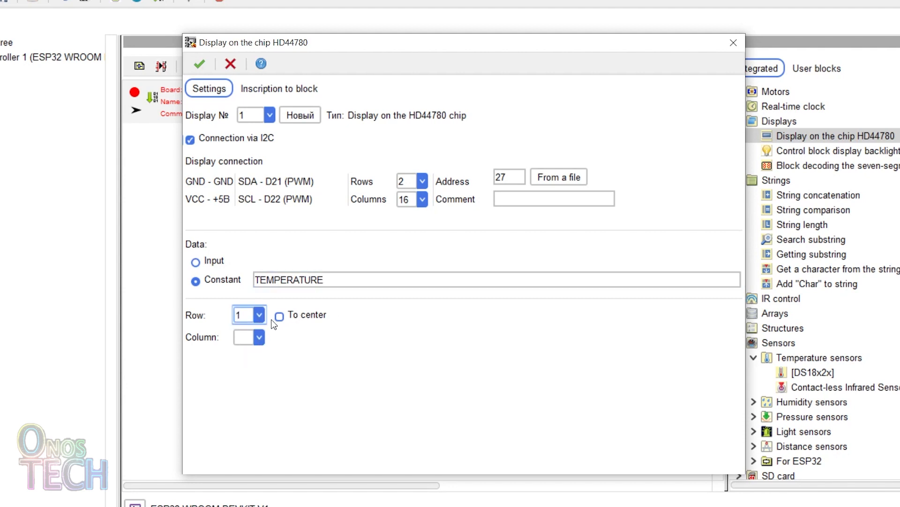
click(199, 64)
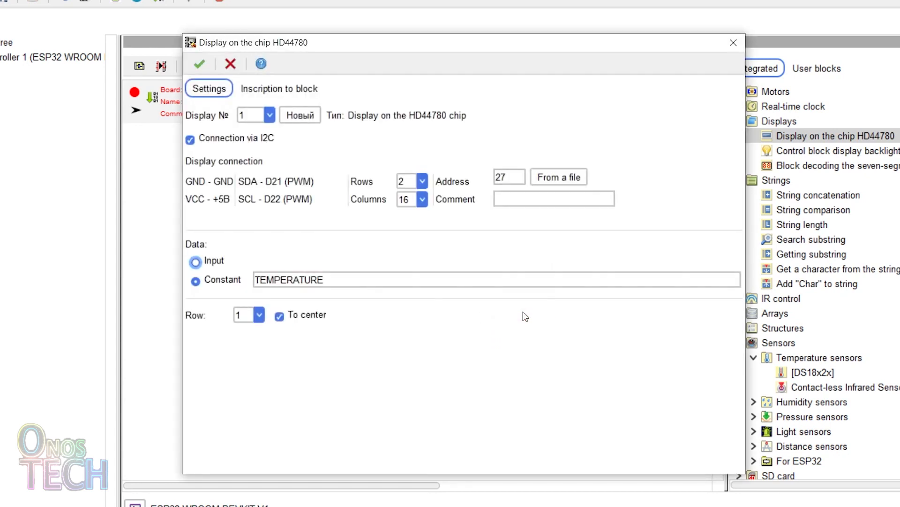
click(258, 314)
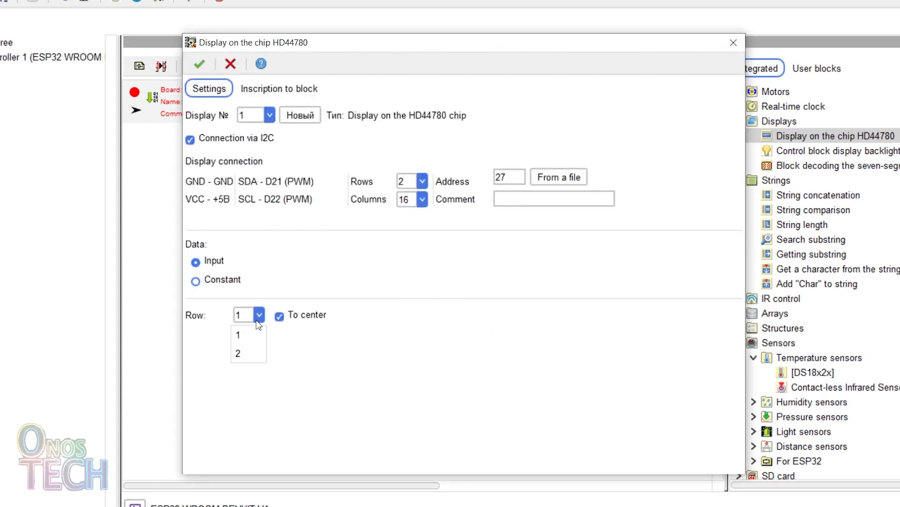
click(199, 63)
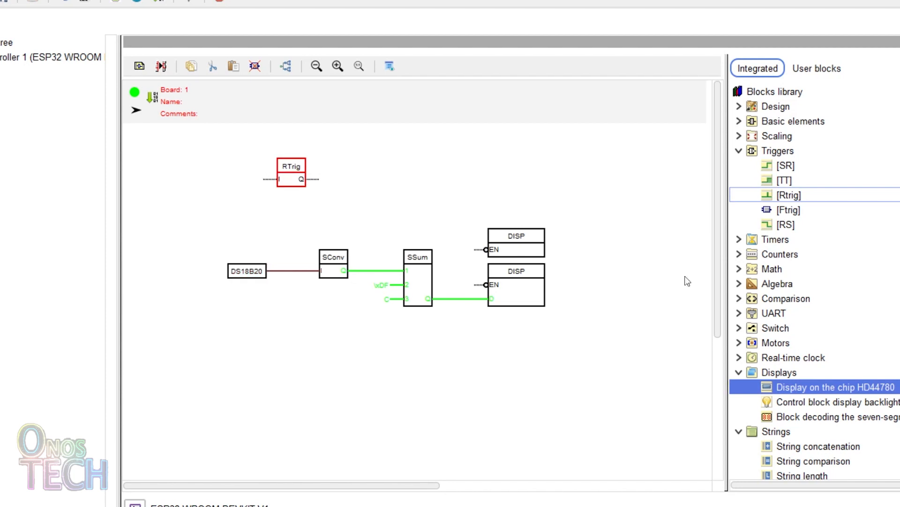
Place the Scanning the bus OneWire block from Other and wire RTrig Q to its En.
scroll(down, 3)
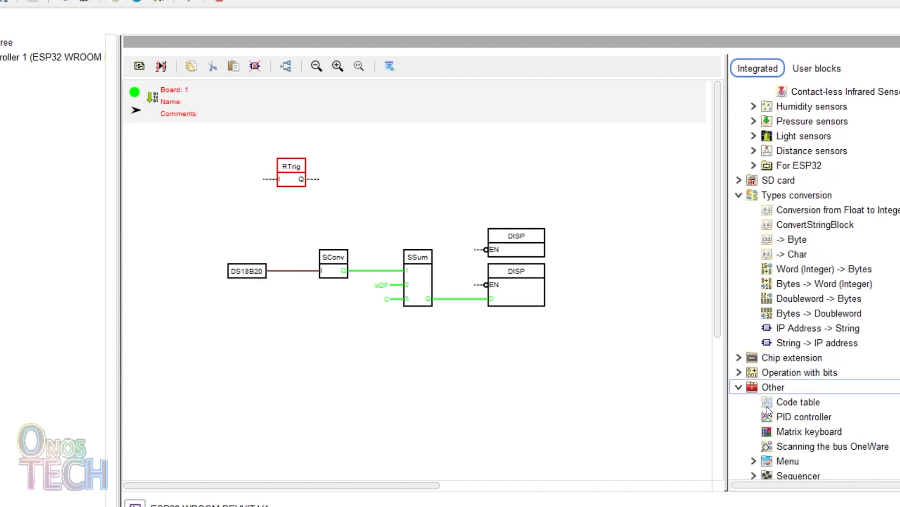
click(832, 446)
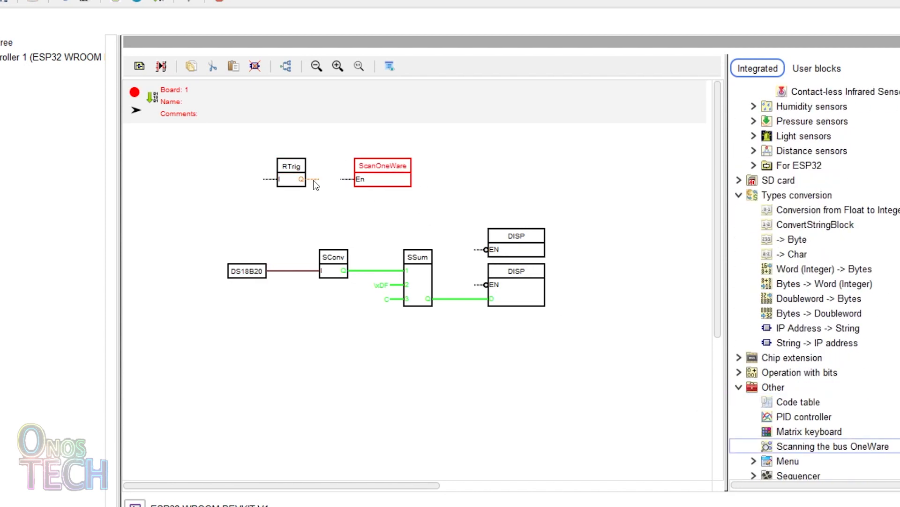
drag(303, 179, 353, 179)
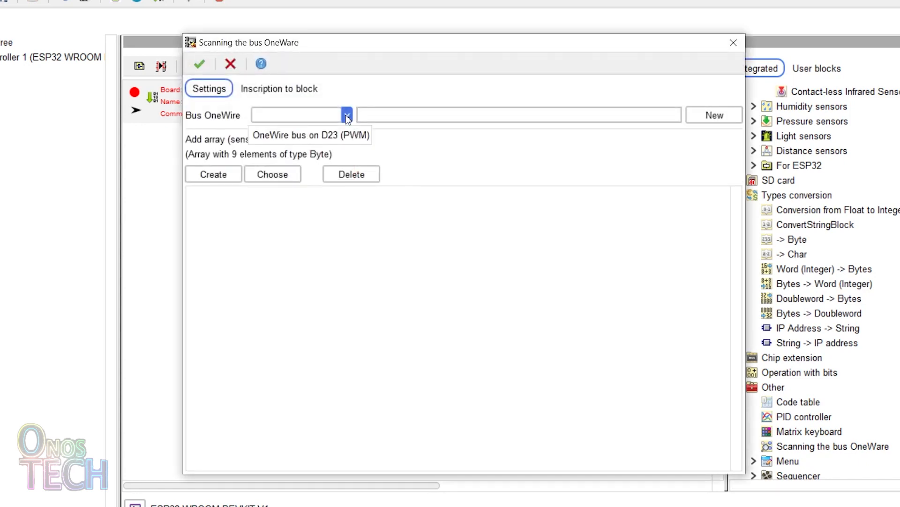
Select the D23 OneWire bus and create a nine-byte address array named Temp.
click(311, 135)
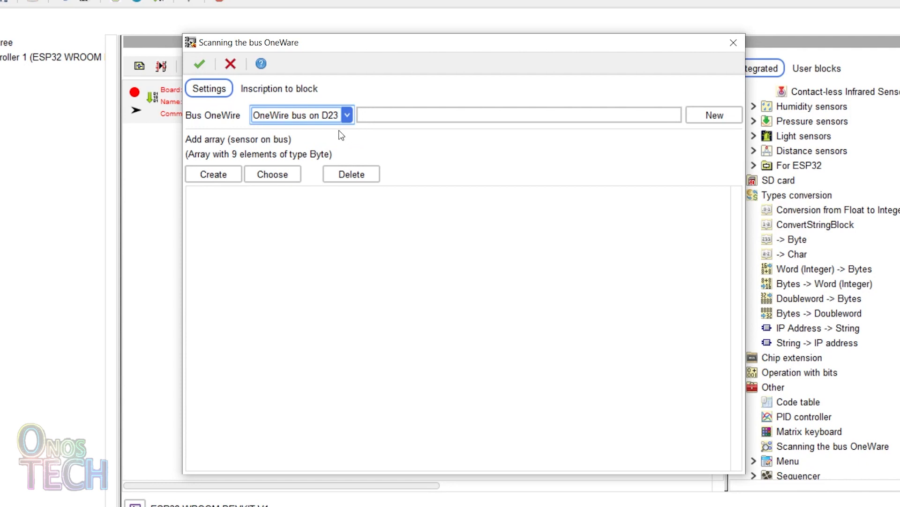
click(213, 174)
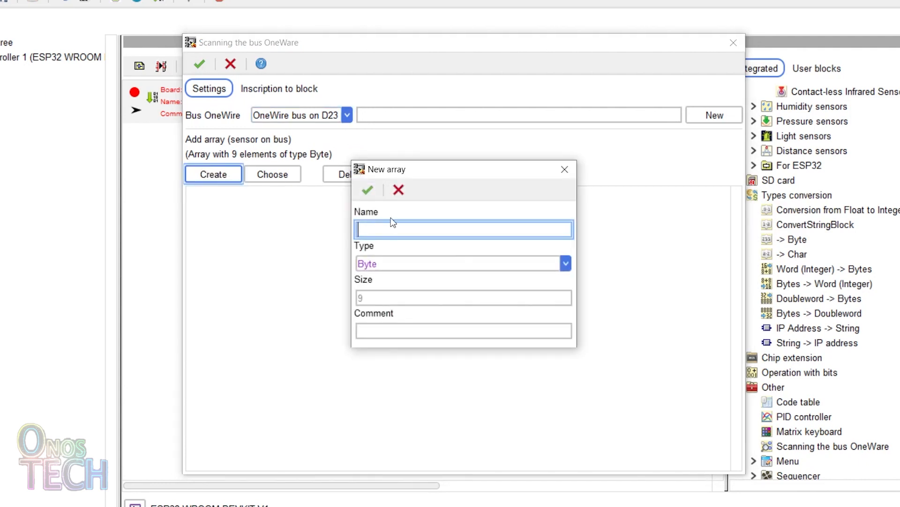
text(Temp)
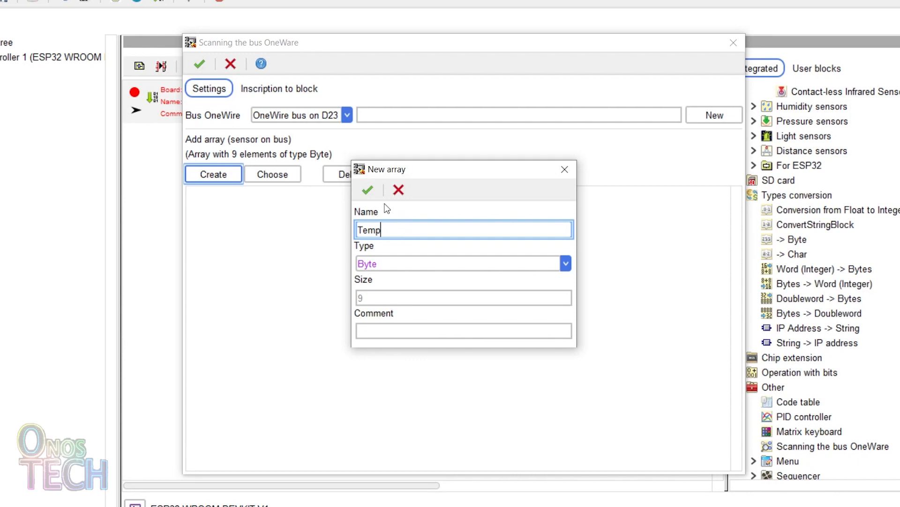
click(368, 189)
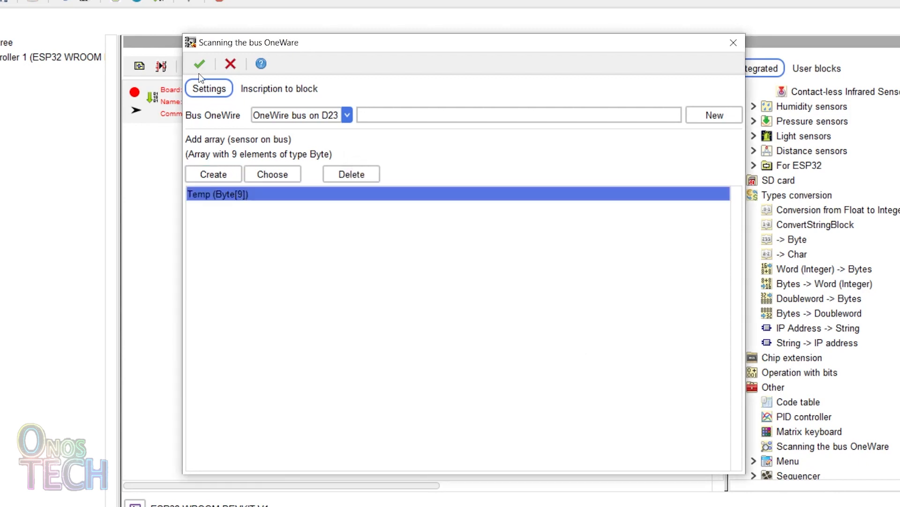
click(199, 63)
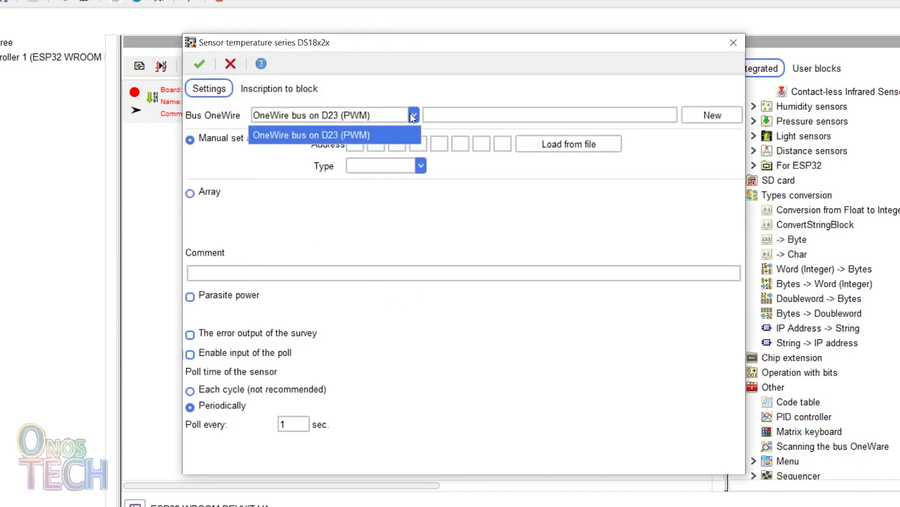
Point the DS18x2x sensor at the D23 bus with the Temp array and confirm.
click(190, 193)
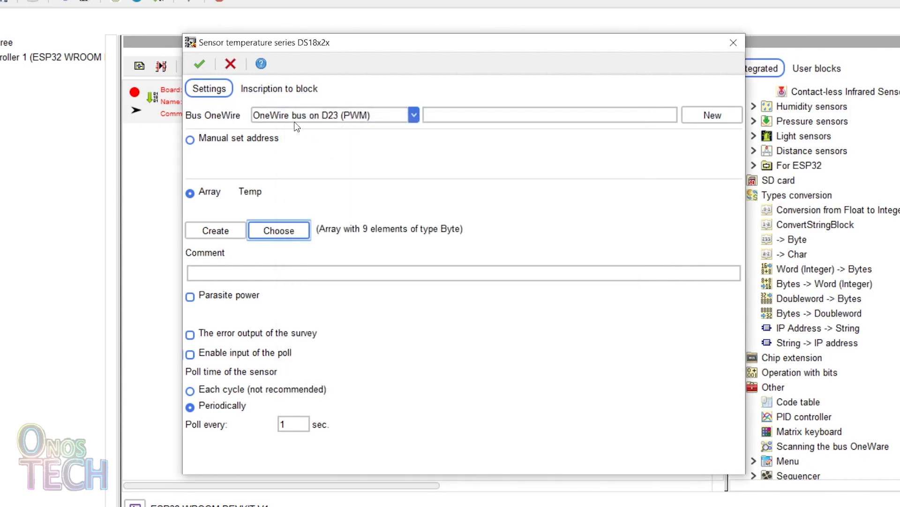
click(199, 64)
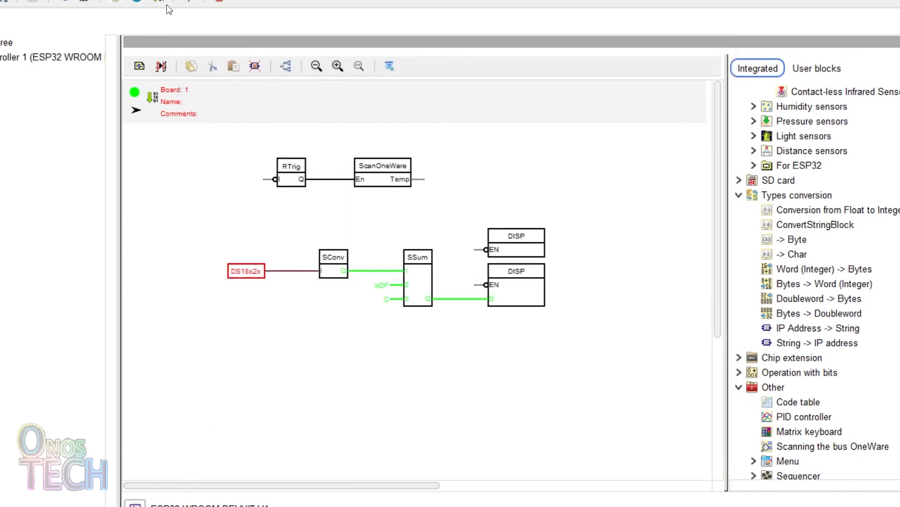